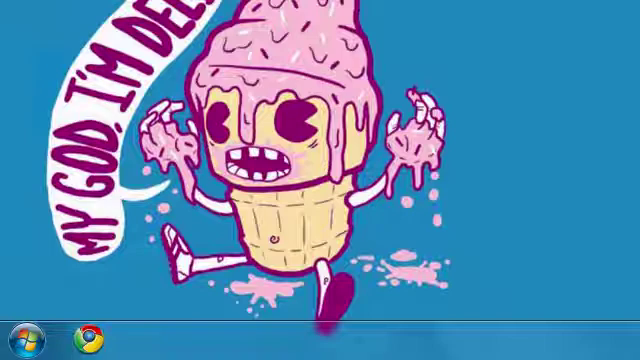
pyautogui.moveTo(22, 338)
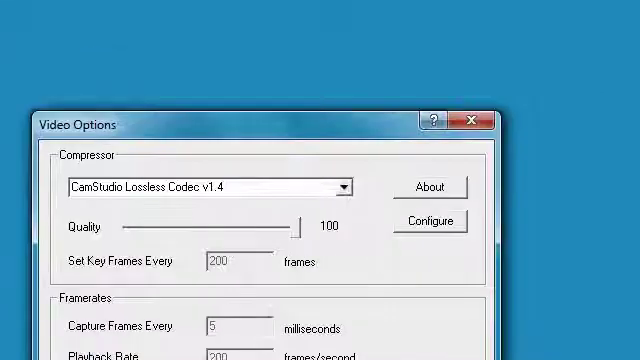
# Keep the lossless codec's compression at level 9 in its configuration
pyautogui.click(430, 220)
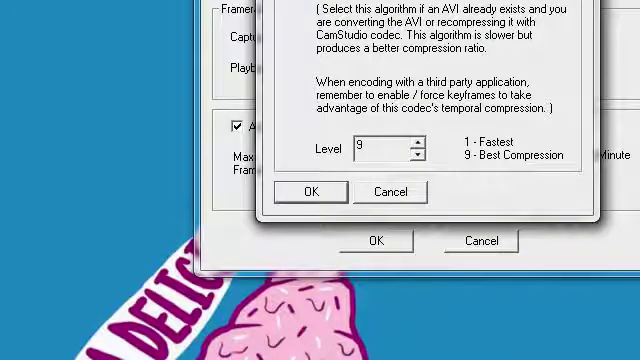
pyautogui.click(304, 192)
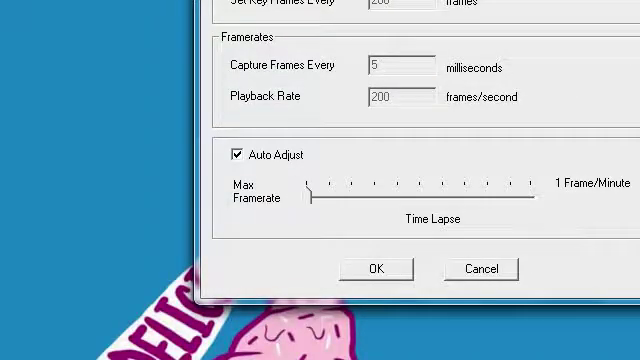
# Close Video Options and set Cursor Options to Show Cursor
pyautogui.click(400, 174)
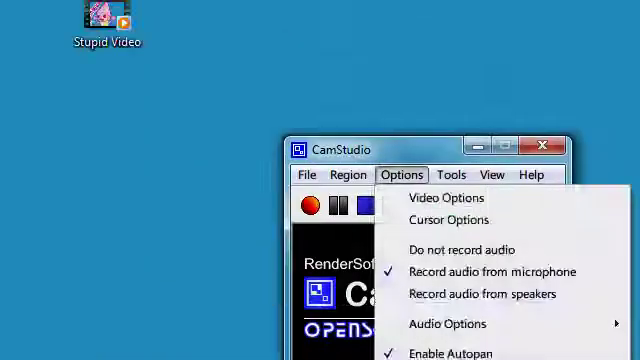
pyautogui.moveTo(452, 218)
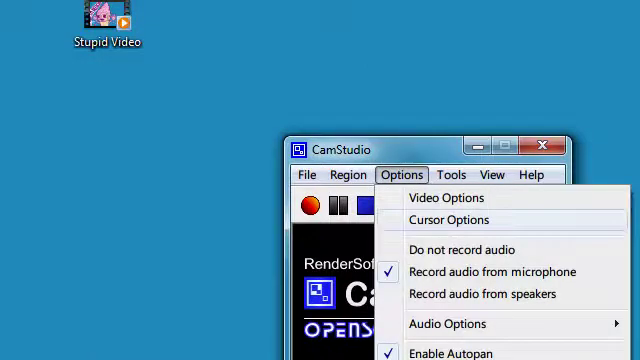
pyautogui.click(450, 218)
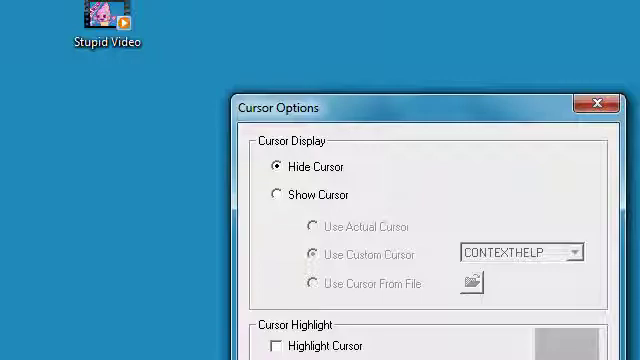
pyautogui.click(278, 196)
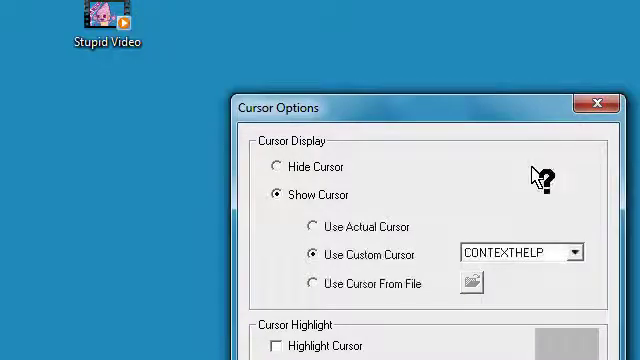
pyautogui.click(276, 168)
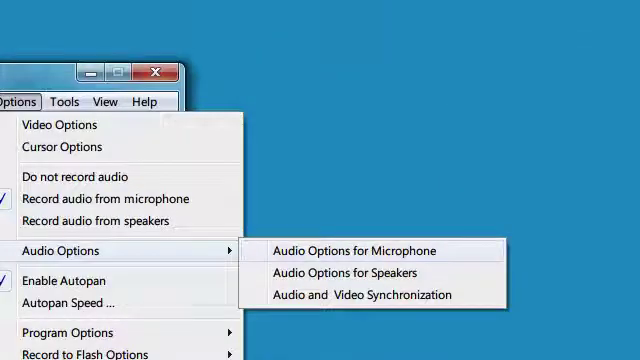
# Set microphone audio to 44.1 kHz, stereo, 16-bit PCM and accept it
pyautogui.click(356, 252)
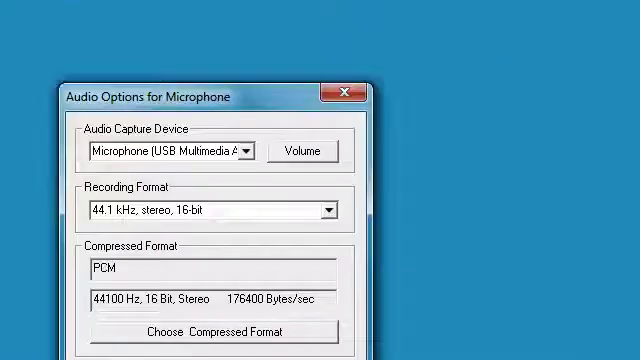
pyautogui.click(328, 210)
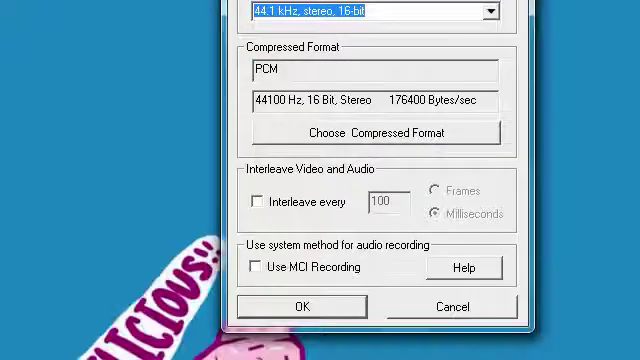
pyautogui.click(300, 308)
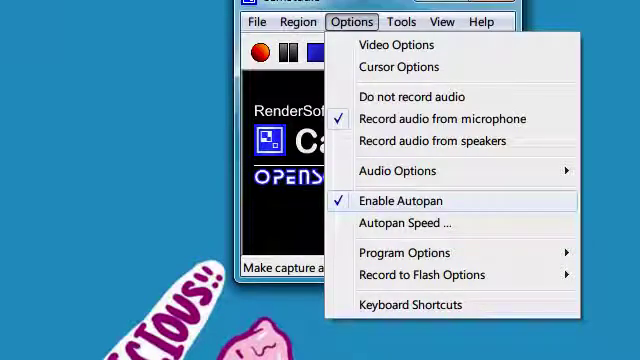
# Enable Autopan and review the Program Options list
pyautogui.click(404, 224)
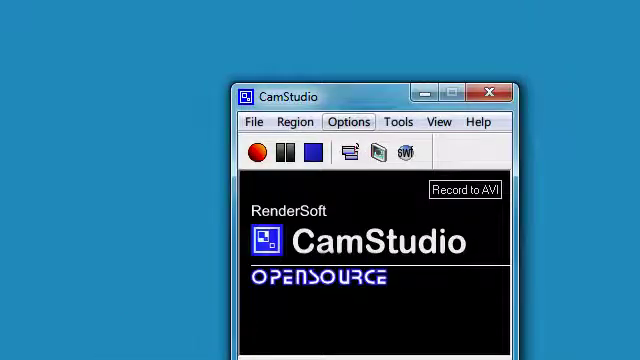
pyautogui.click(348, 122)
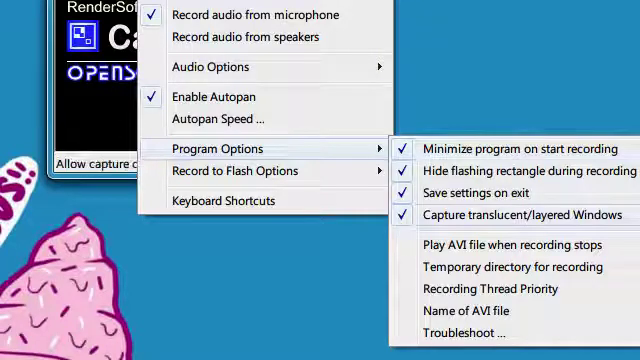
pyautogui.moveTo(476, 192)
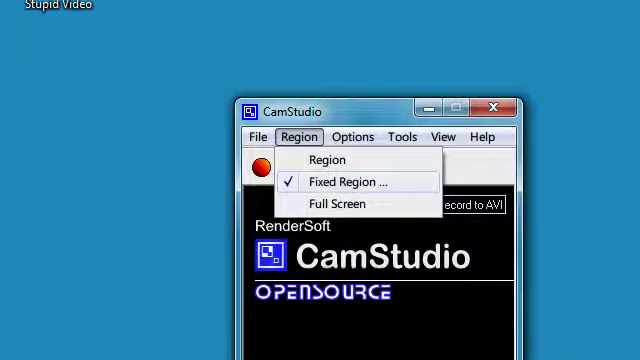
# Set a Fixed Region of 640 wide by 360 high
pyautogui.click(354, 180)
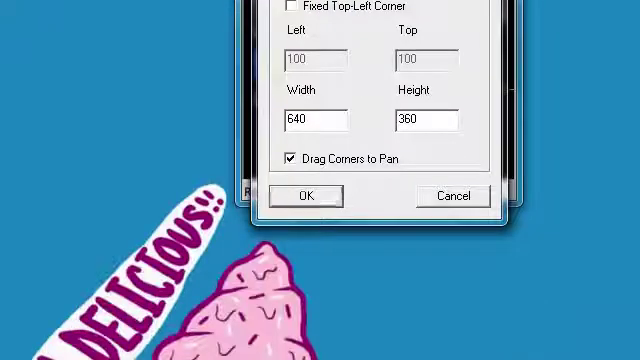
pyautogui.click(16, 340)
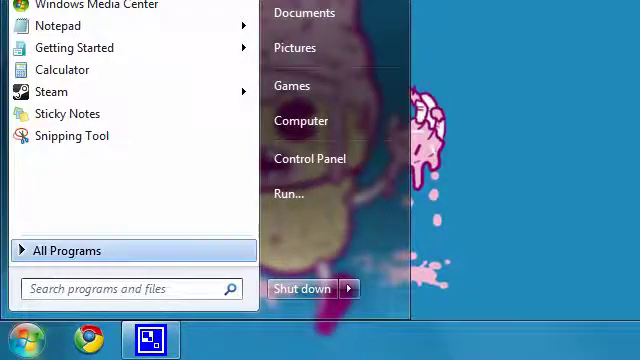
# Show All Programs from the Start menu
pyautogui.click(68, 250)
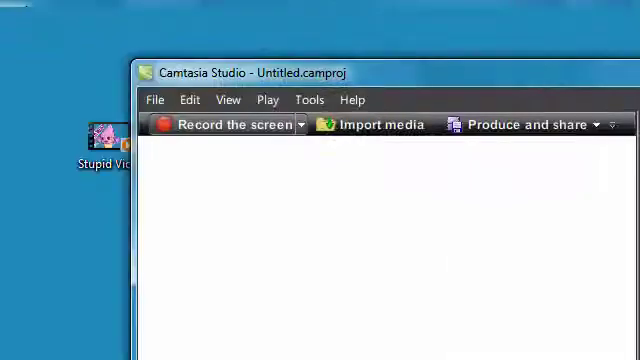
# Import Stupid Video.avi into the clip bin with 640 x 360 editing dimensions
pyautogui.moveTo(102, 130); pyautogui.dragTo(276, 228)
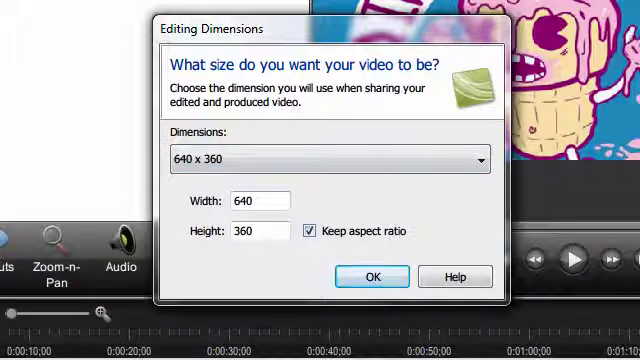
pyautogui.click(372, 276)
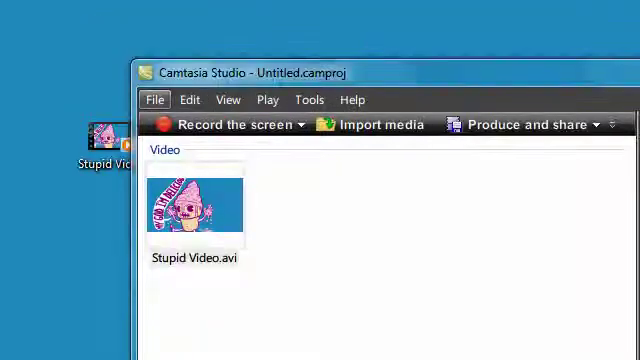
# Start Produce and share using Custom production settings
pyautogui.click(156, 100)
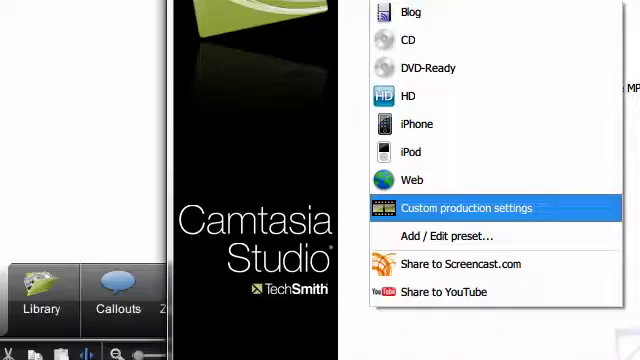
pyautogui.click(470, 208)
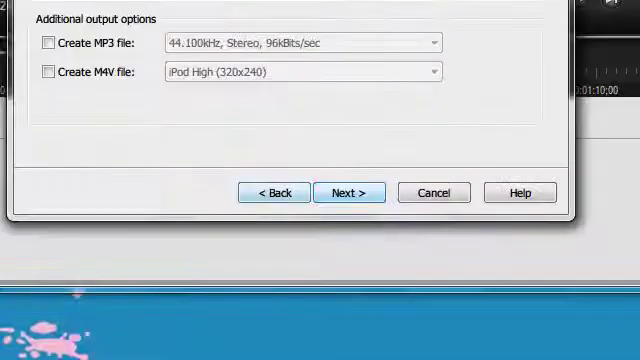
# Review QuickTime Movie Settings, keeping H.264 video at an export size of 640x360
pyautogui.click(348, 192)
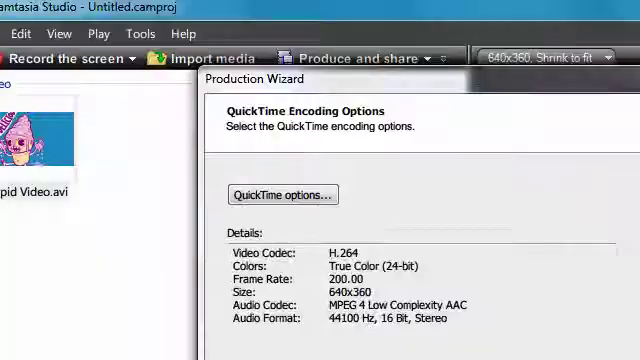
pyautogui.click(284, 196)
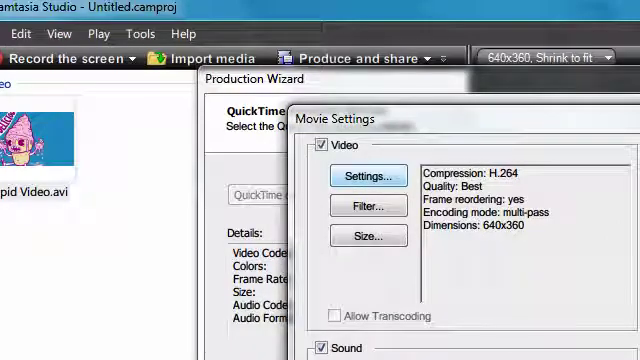
pyautogui.click(368, 176)
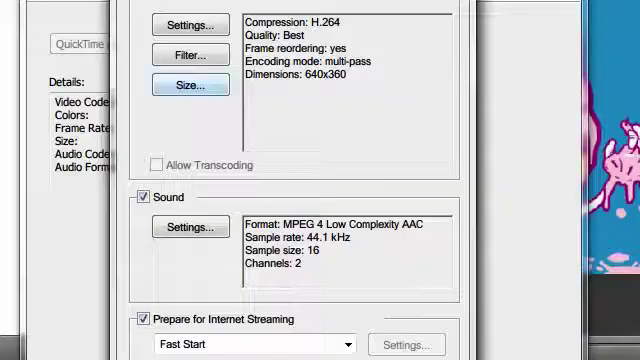
pyautogui.click(188, 84)
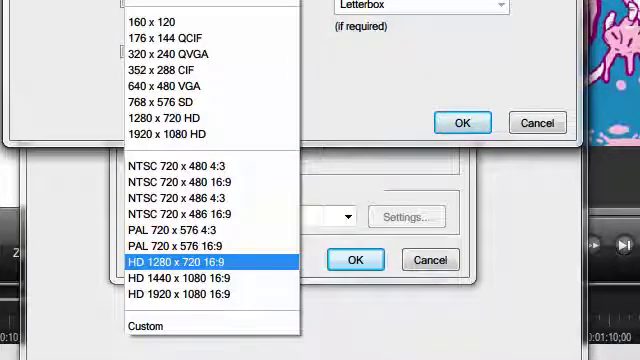
pyautogui.click(148, 326)
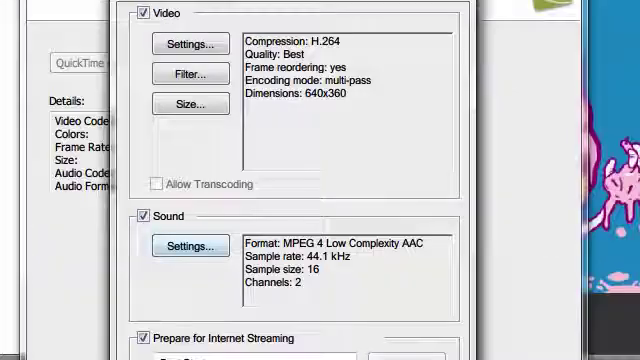
# Keep MPEG 4 AAC 44.1 kHz stereo sound and accept the Movie Settings
pyautogui.click(188, 244)
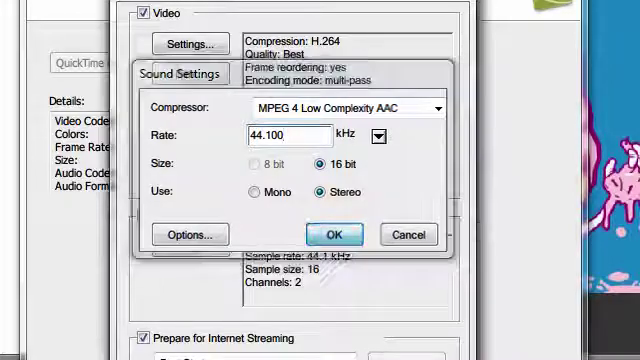
pyautogui.click(332, 234)
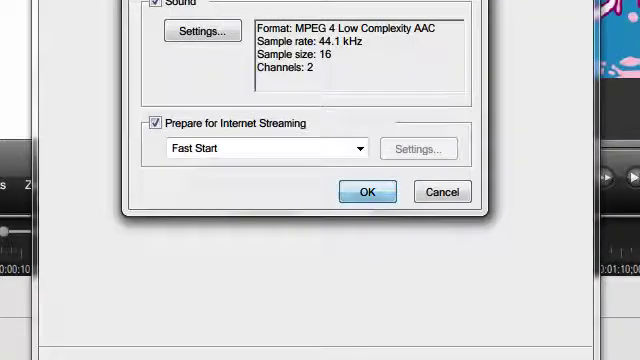
pyautogui.click(368, 192)
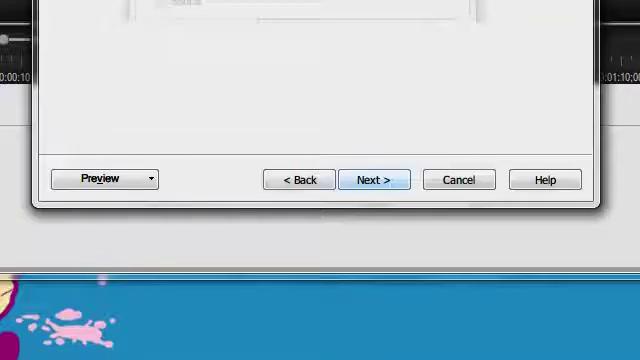
# Advance through the video options, keeping Instant Zoom-n-Pan speed enabled to reduce file size
pyautogui.click(376, 180)
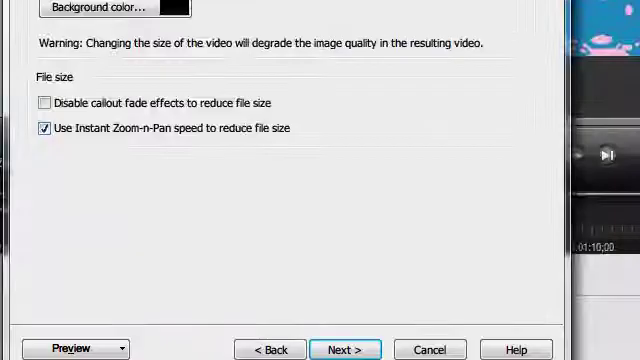
pyautogui.click(344, 348)
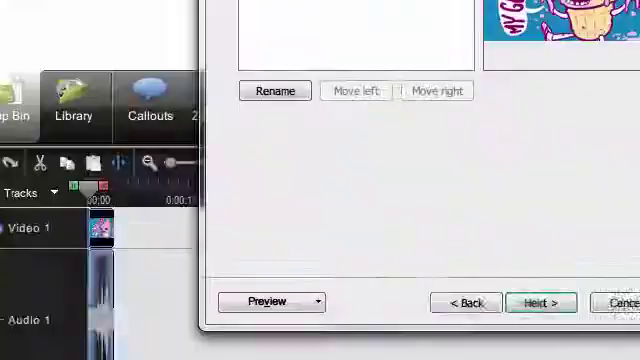
# Render sdfsdfsd.mov and review the results: H.264 640x360 with AAC audio, 119.18 KB
pyautogui.click(540, 300)
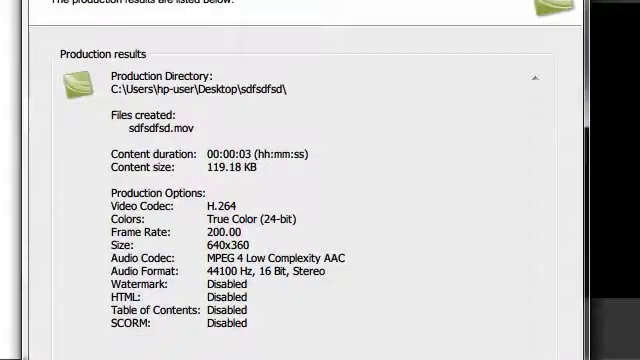
pyautogui.scroll(-3)
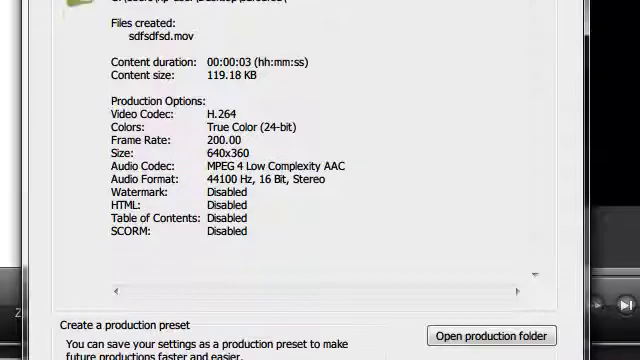